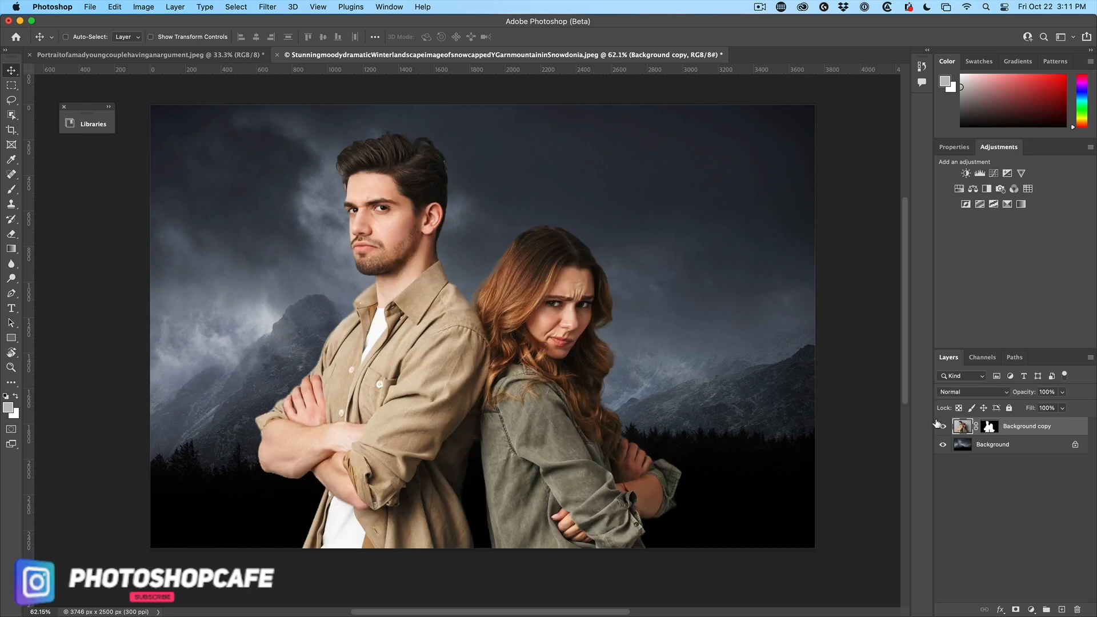
{"action": "mouse_move", "coordinate": [728, 369]}
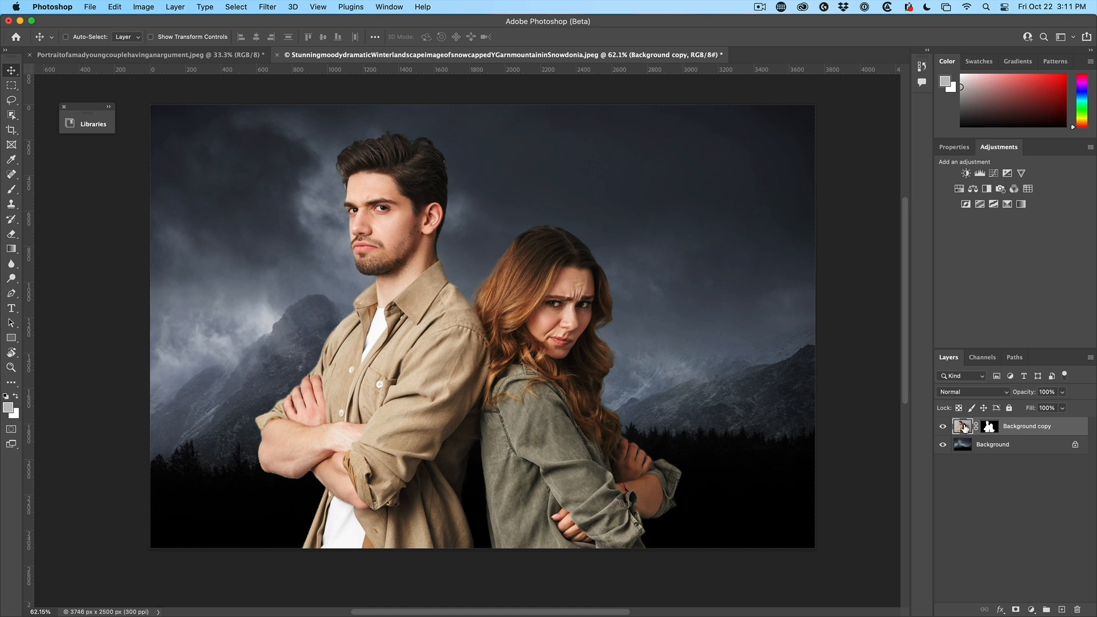
{"action": "mouse_move", "coordinate": [962, 426]}
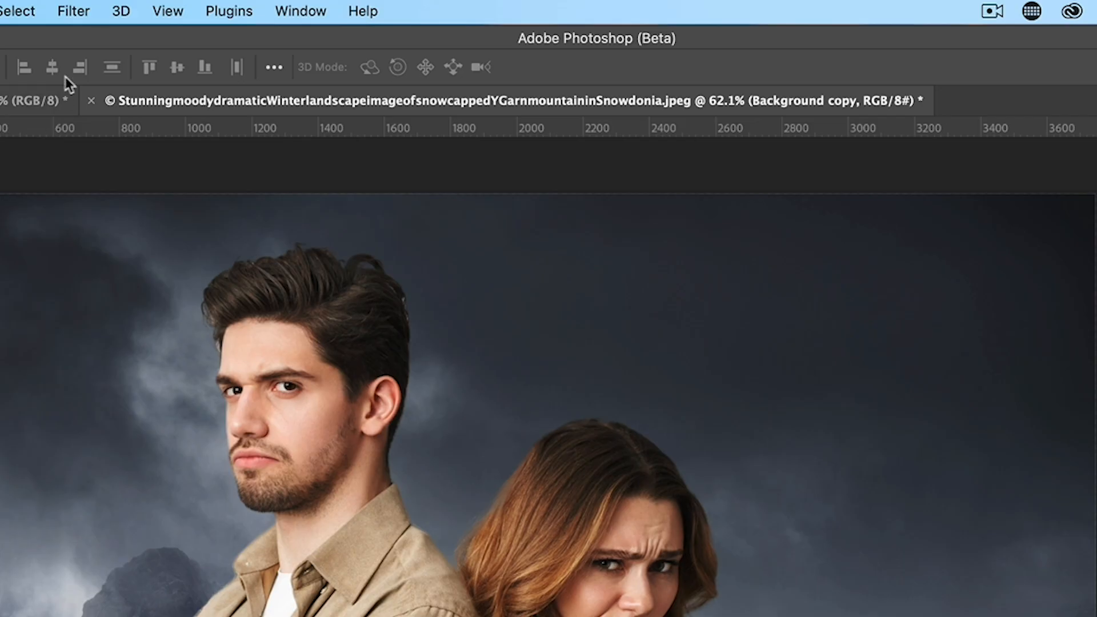
Step: Open the Neural Filters workspace from the Filter menu for the couple layer
{"action": "left_click", "coordinate": [73, 10]}
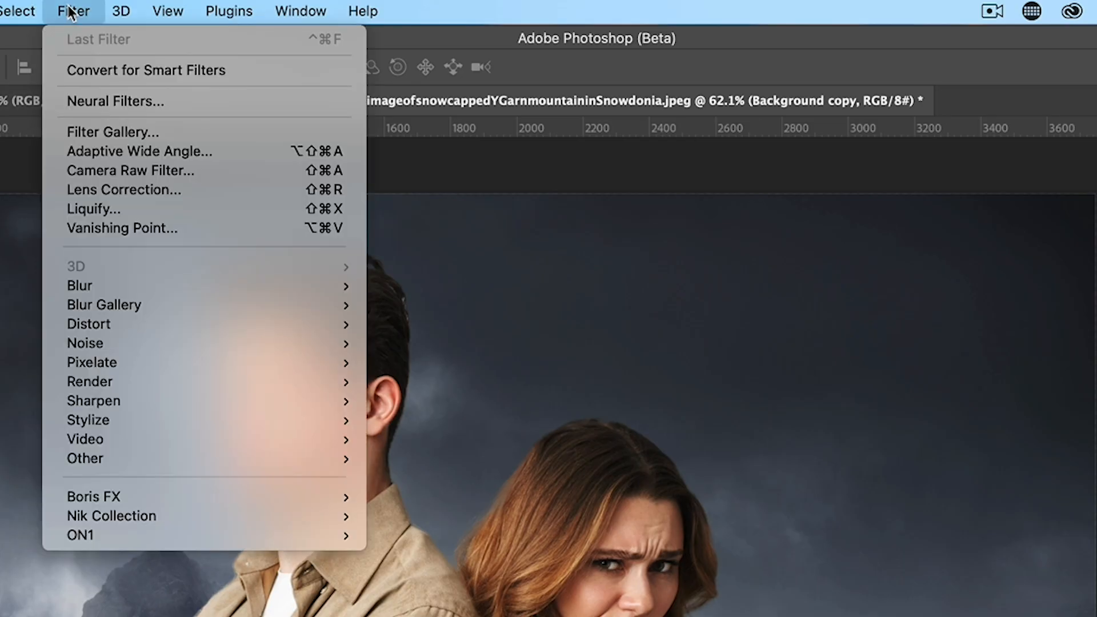
{"action": "mouse_move", "coordinate": [97, 114]}
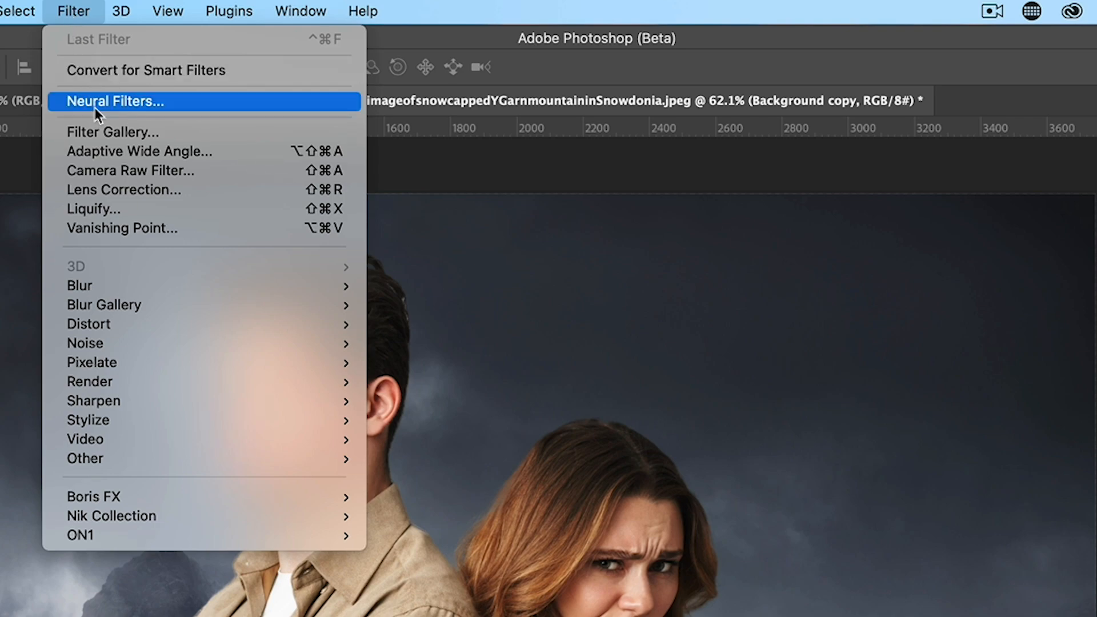
{"action": "left_click", "coordinate": [112, 101]}
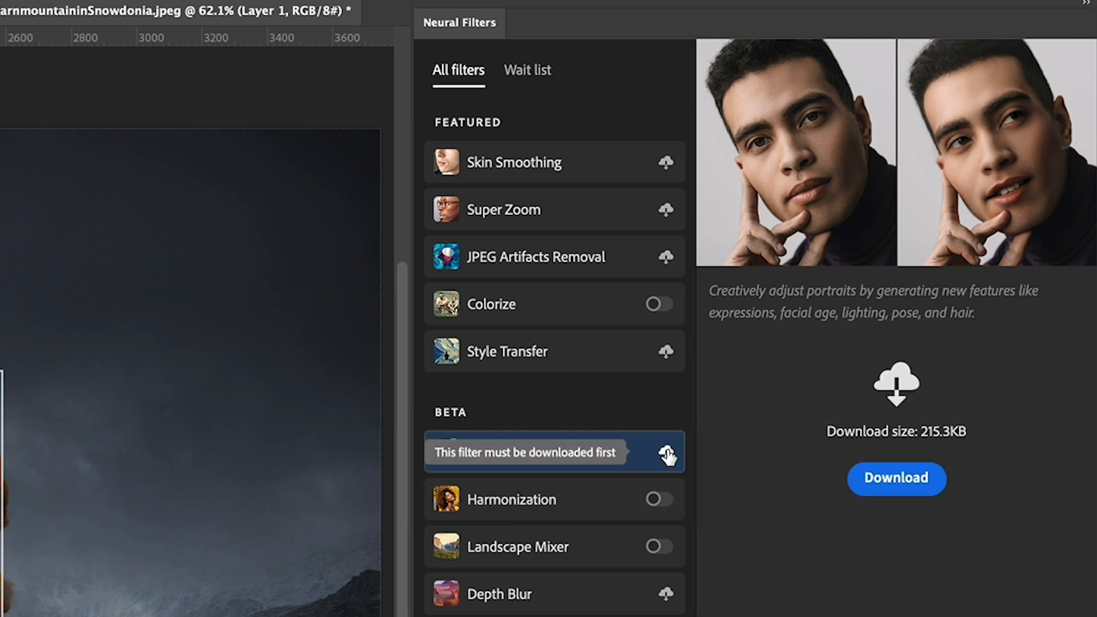
{"action": "mouse_move", "coordinate": [594, 500]}
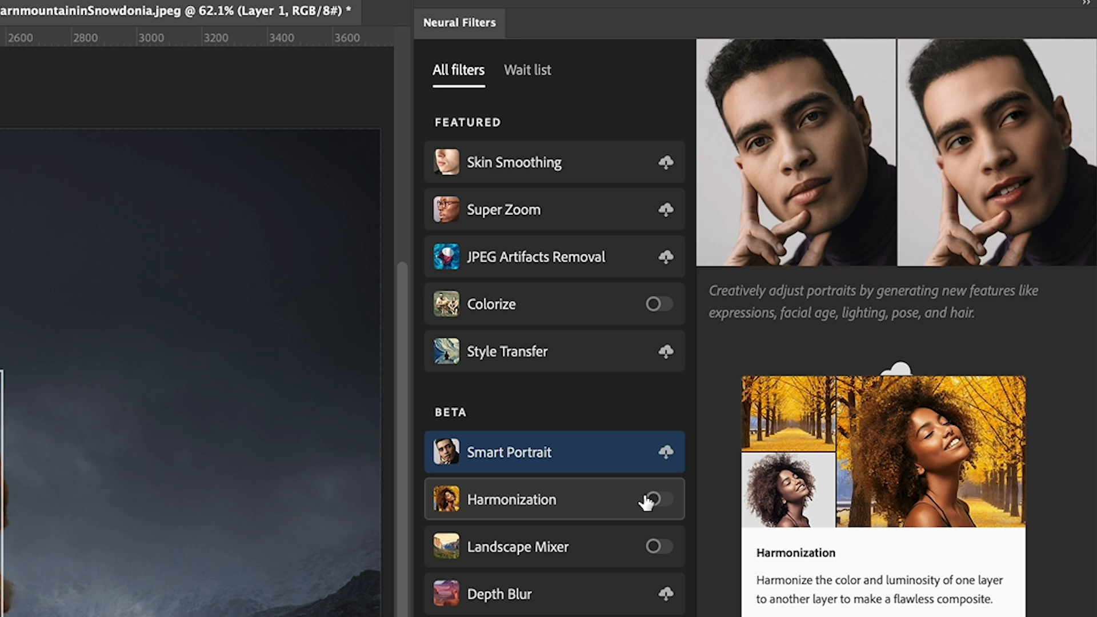
Step: Enable Harmonization and choose the Background layer as the reference image
{"action": "left_click", "coordinate": [659, 499]}
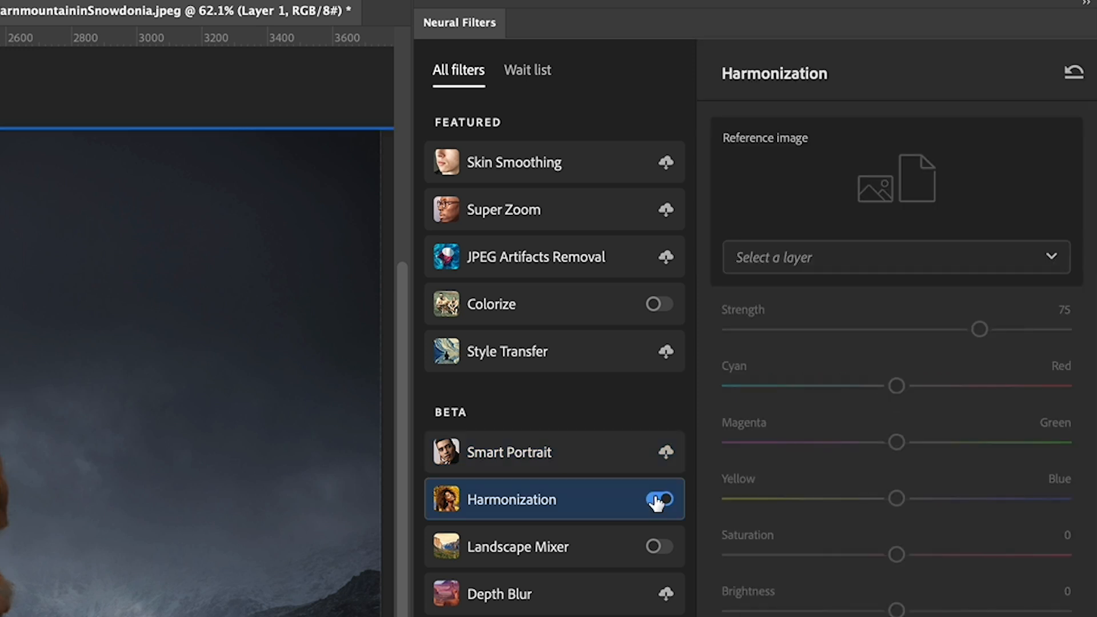
{"action": "left_click", "coordinate": [659, 500]}
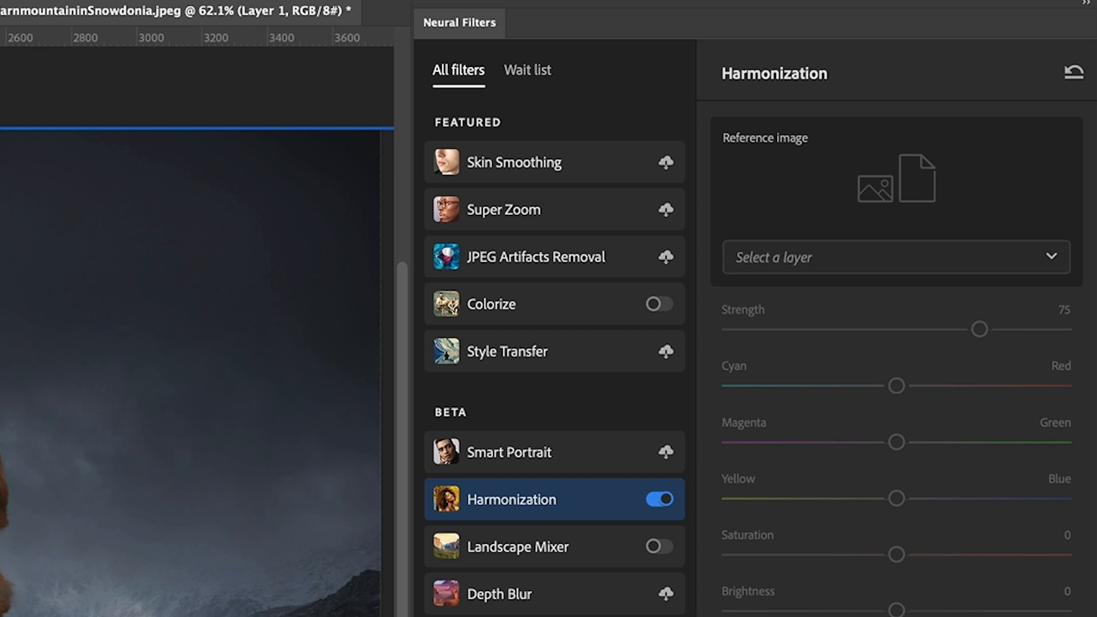
{"action": "mouse_move", "coordinate": [535, 179]}
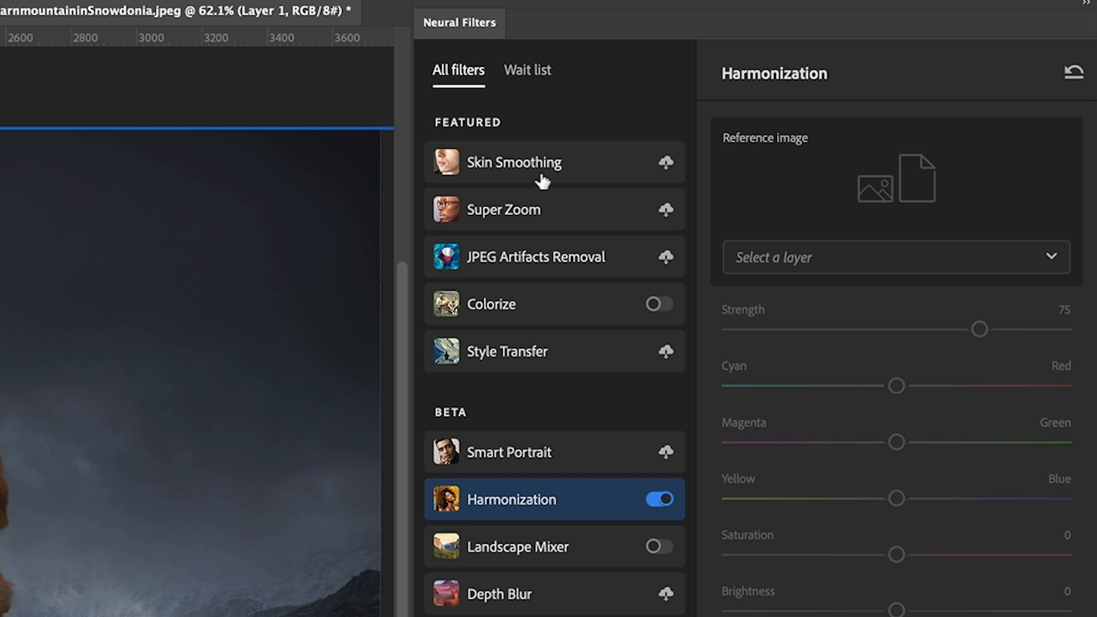
{"action": "left_click", "coordinate": [896, 257]}
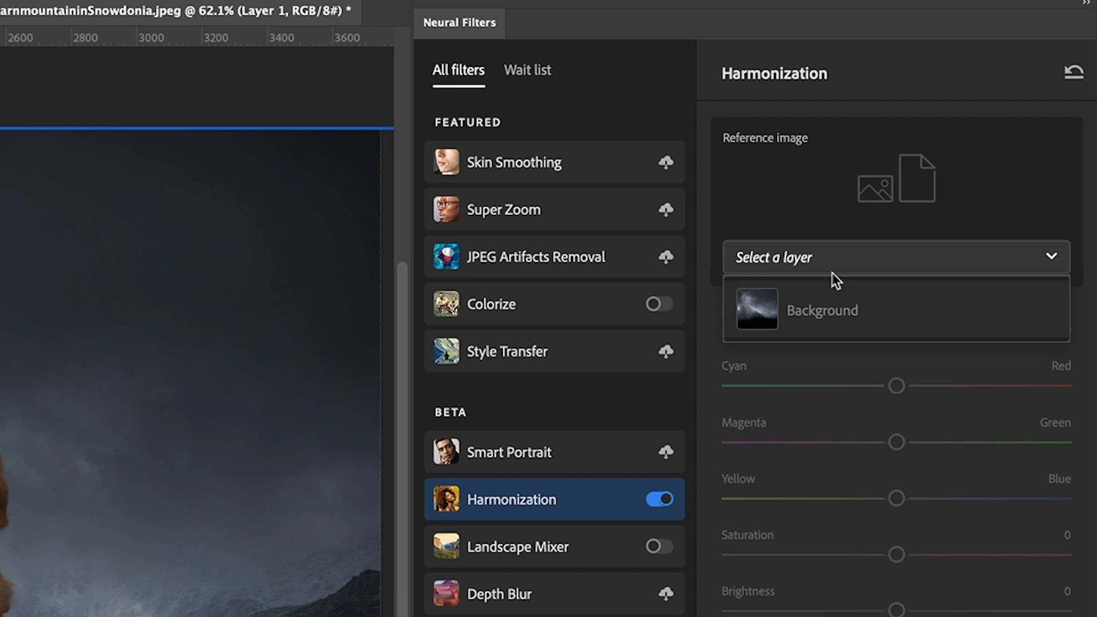
{"action": "mouse_move", "coordinate": [844, 364]}
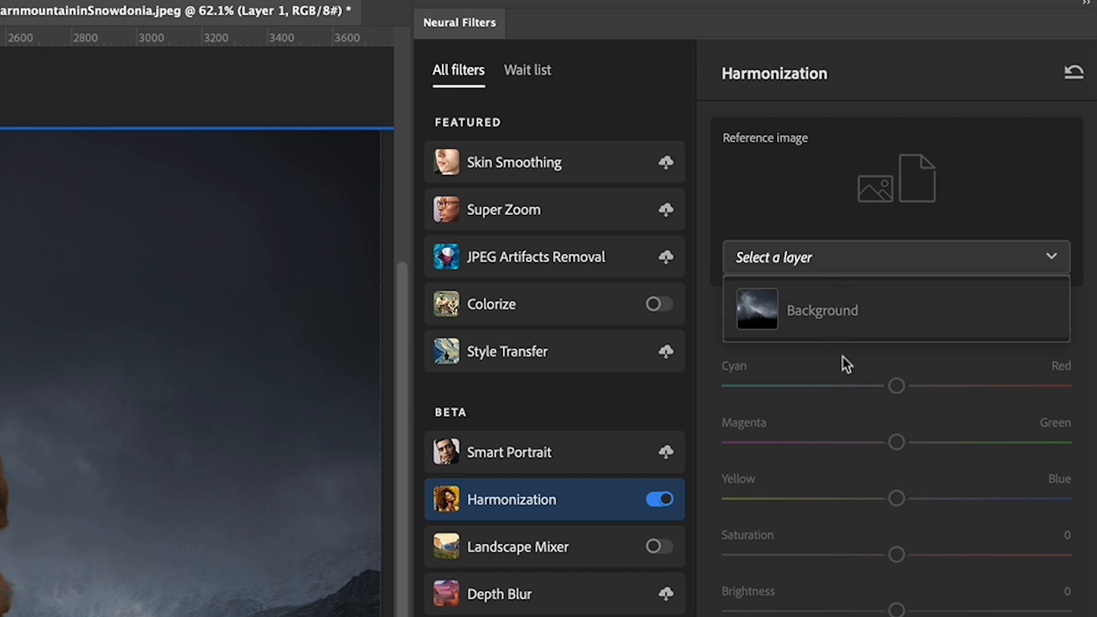
{"action": "mouse_move", "coordinate": [831, 317]}
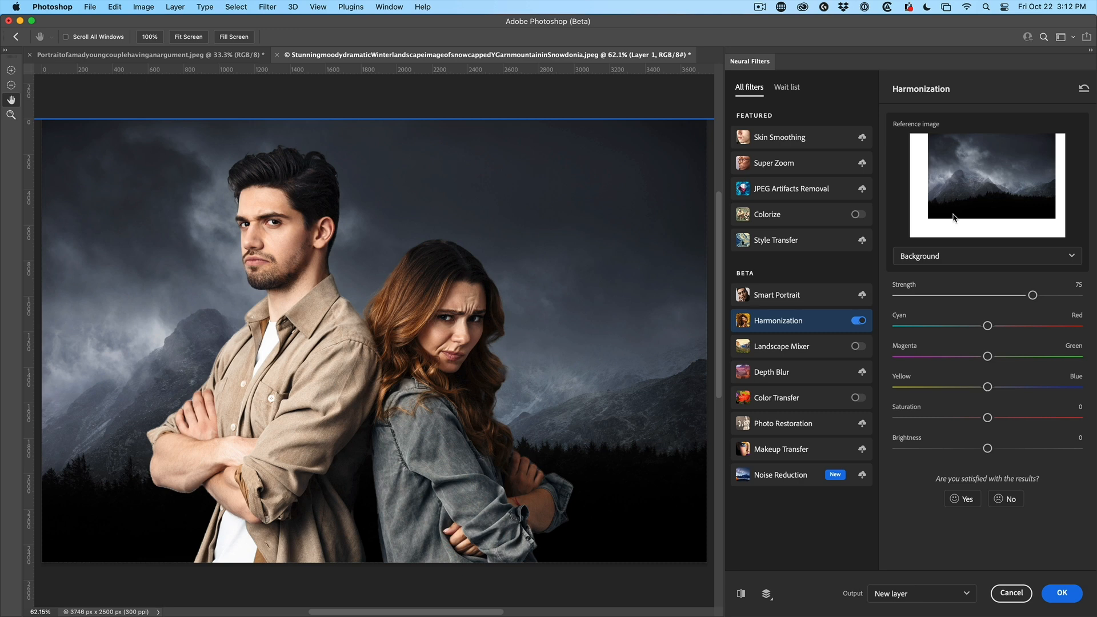
{"action": "mouse_move", "coordinate": [670, 204]}
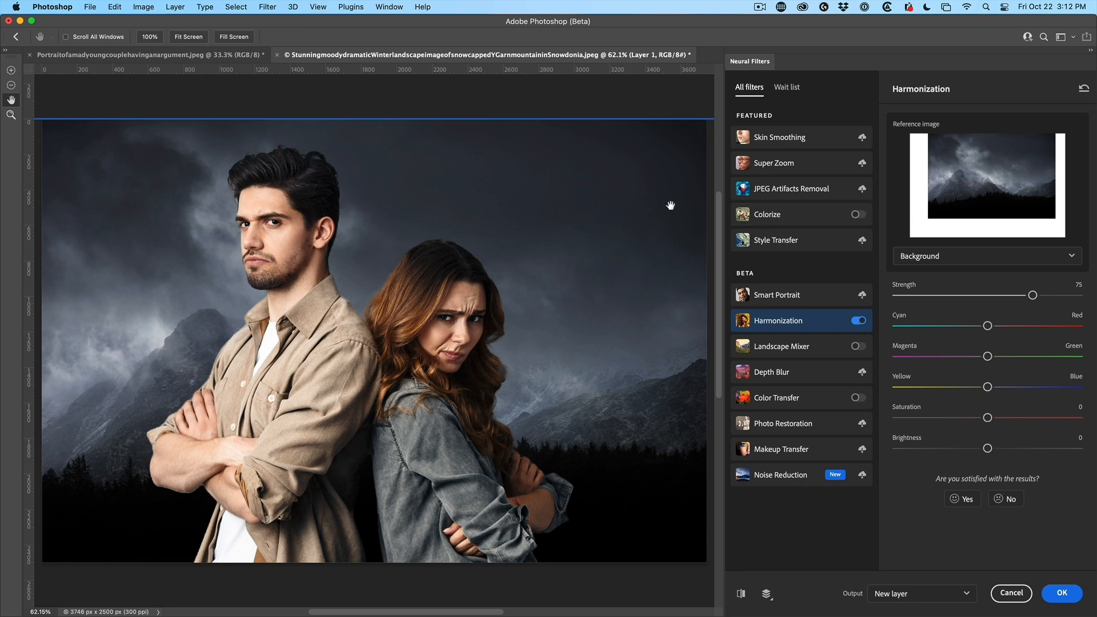
{"action": "mouse_move", "coordinate": [940, 522]}
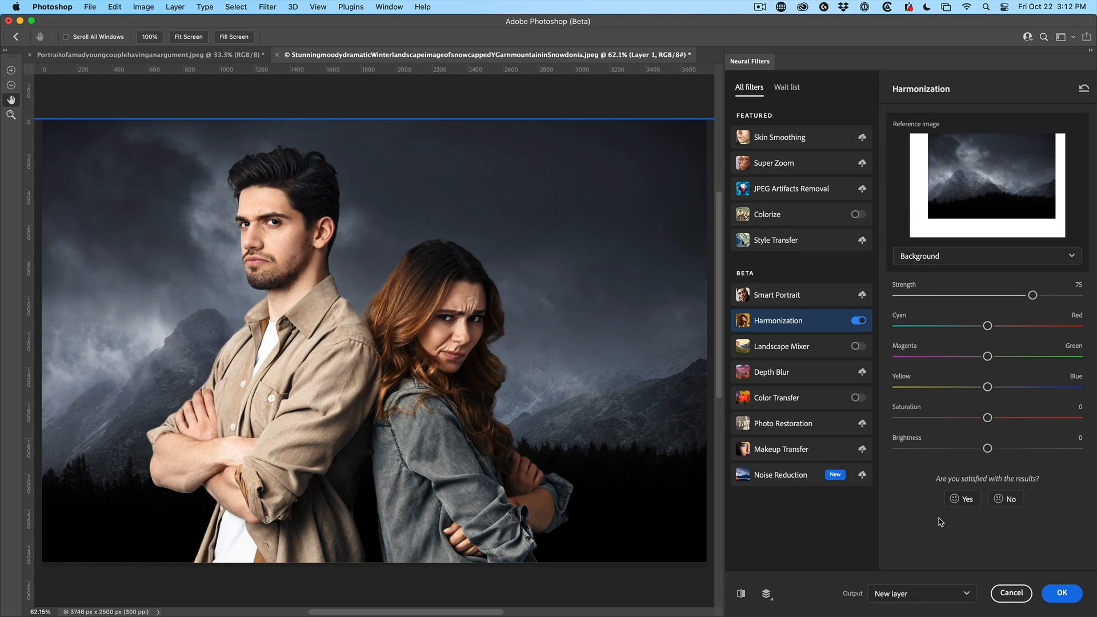
{"action": "mouse_move", "coordinate": [972, 471]}
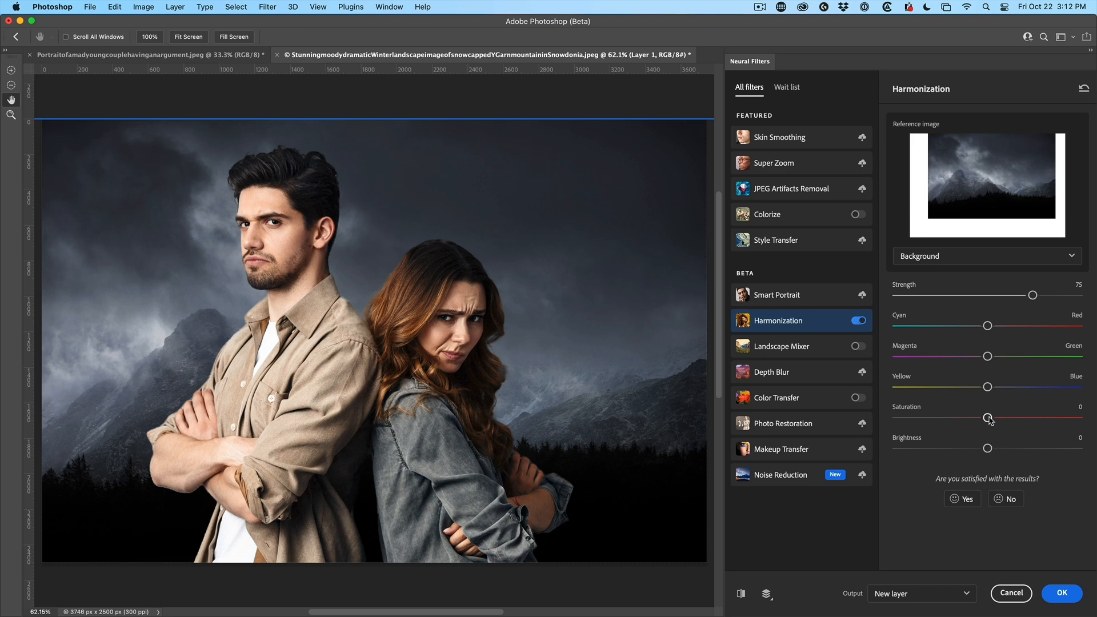
Step: Set Harmonization saturation to -13 and brightness to -18, with Smart filter output
{"action": "left_click_drag", "start_coordinate": [988, 417], "coordinate": [980, 417]}
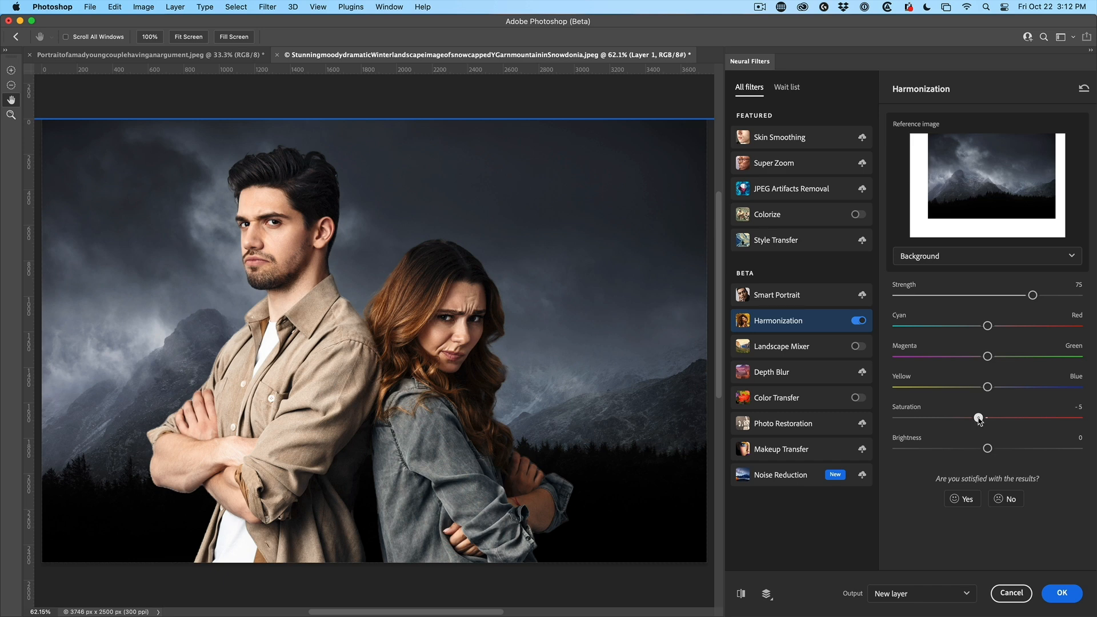
{"action": "left_click_drag", "start_coordinate": [980, 418], "coordinate": [972, 417]}
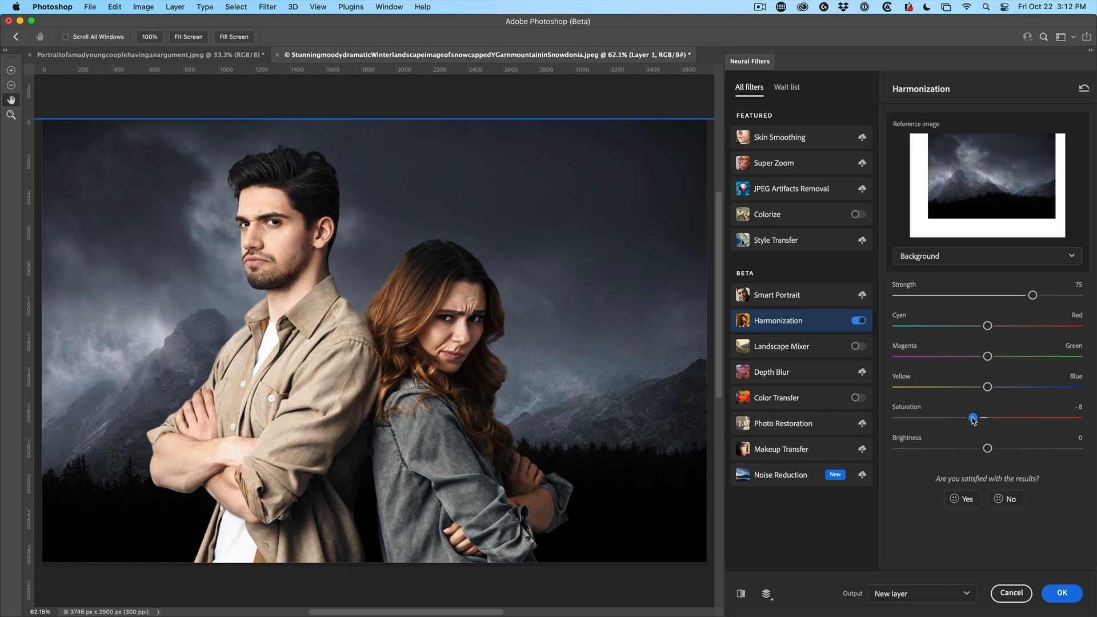
{"action": "left_click_drag", "start_coordinate": [973, 417], "coordinate": [964, 418]}
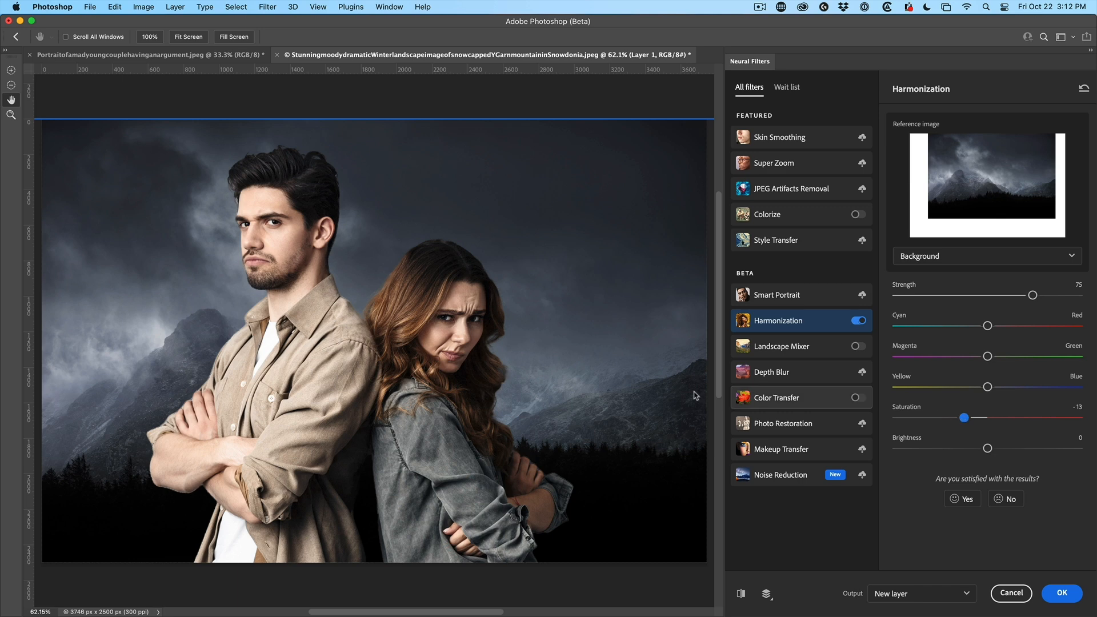
{"action": "mouse_move", "coordinate": [976, 447]}
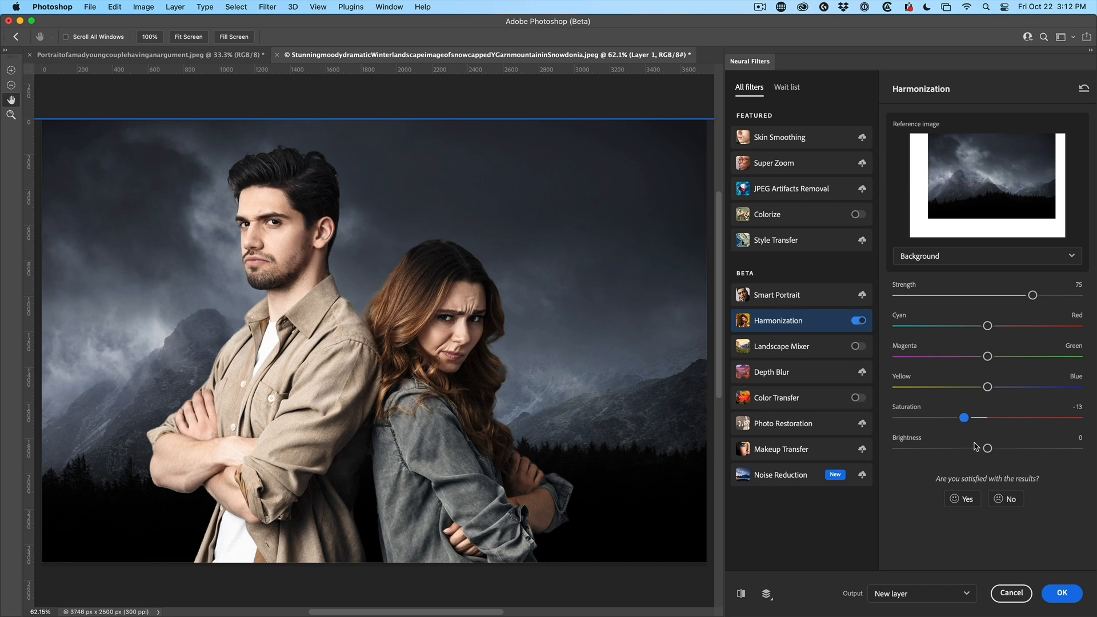
{"action": "left_click_drag", "start_coordinate": [987, 448], "coordinate": [975, 448]}
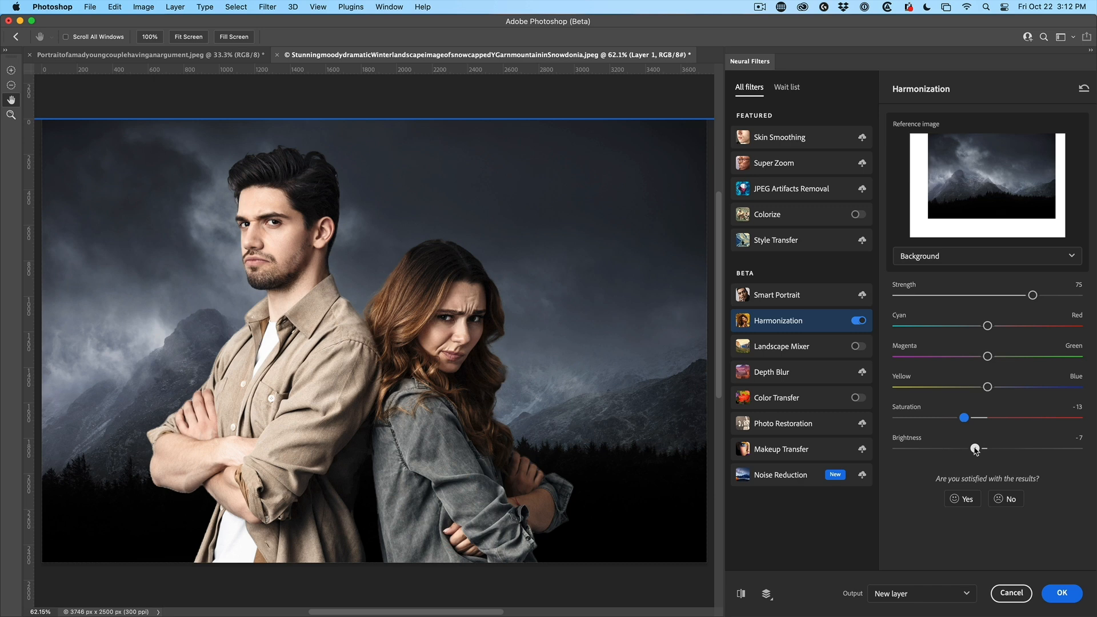
{"action": "left_click_drag", "start_coordinate": [975, 449], "coordinate": [964, 449]}
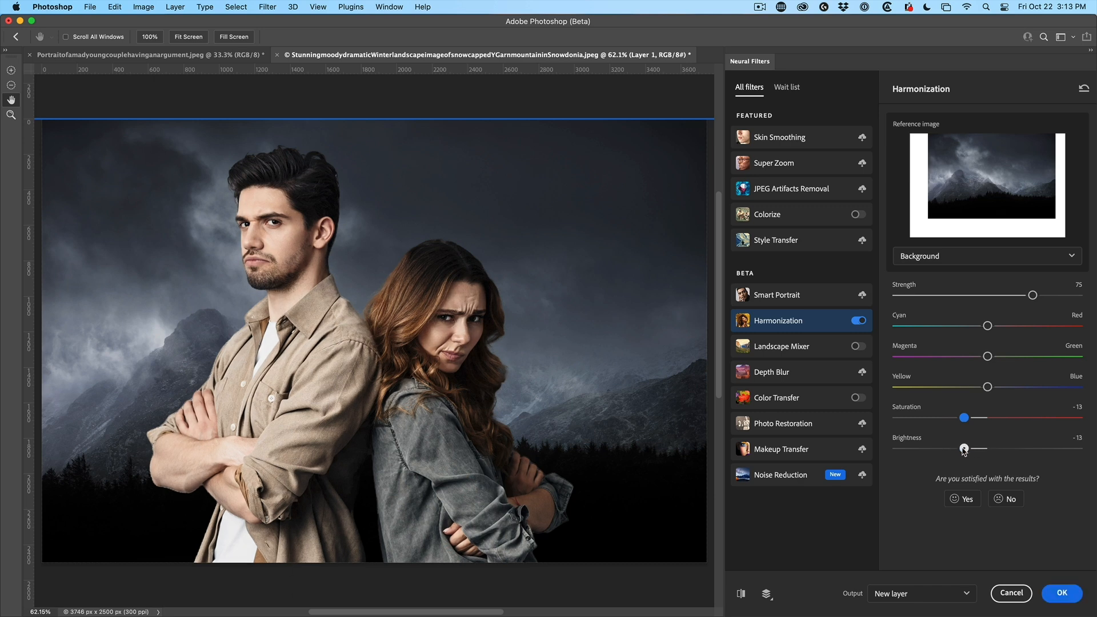
{"action": "left_click_drag", "start_coordinate": [964, 449], "coordinate": [955, 449]}
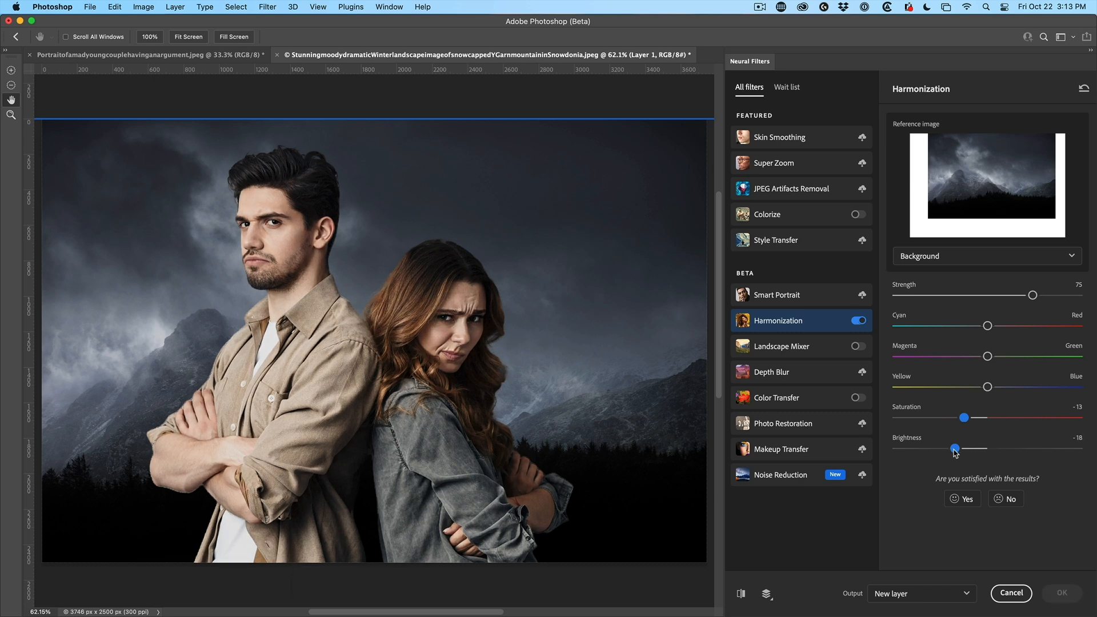
{"action": "left_click_drag", "start_coordinate": [955, 449], "coordinate": [955, 448]}
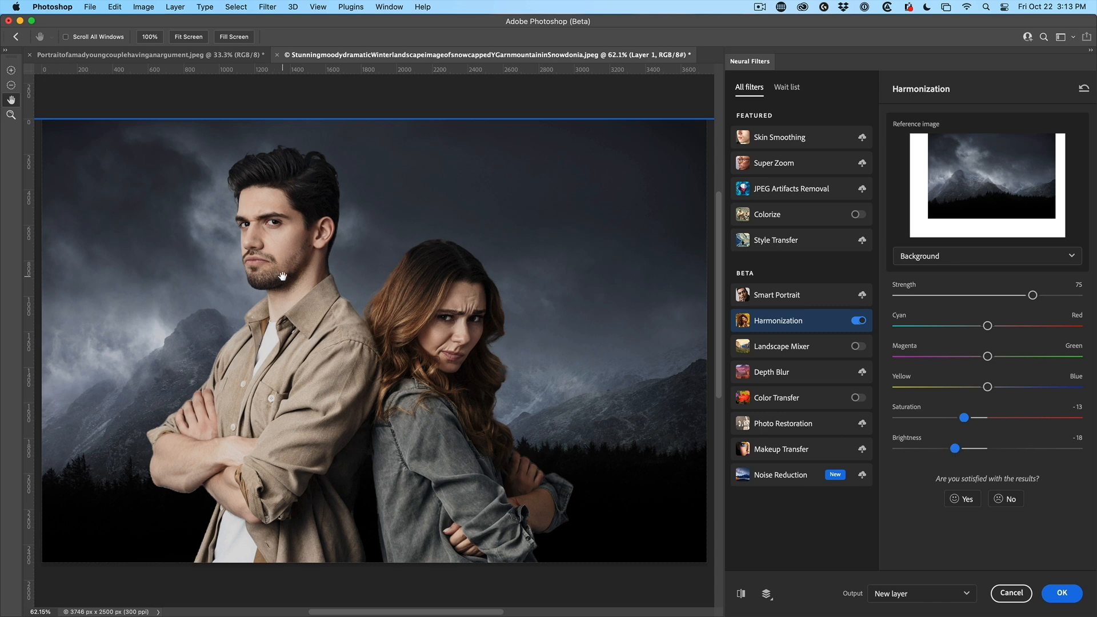
{"action": "mouse_move", "coordinate": [289, 255]}
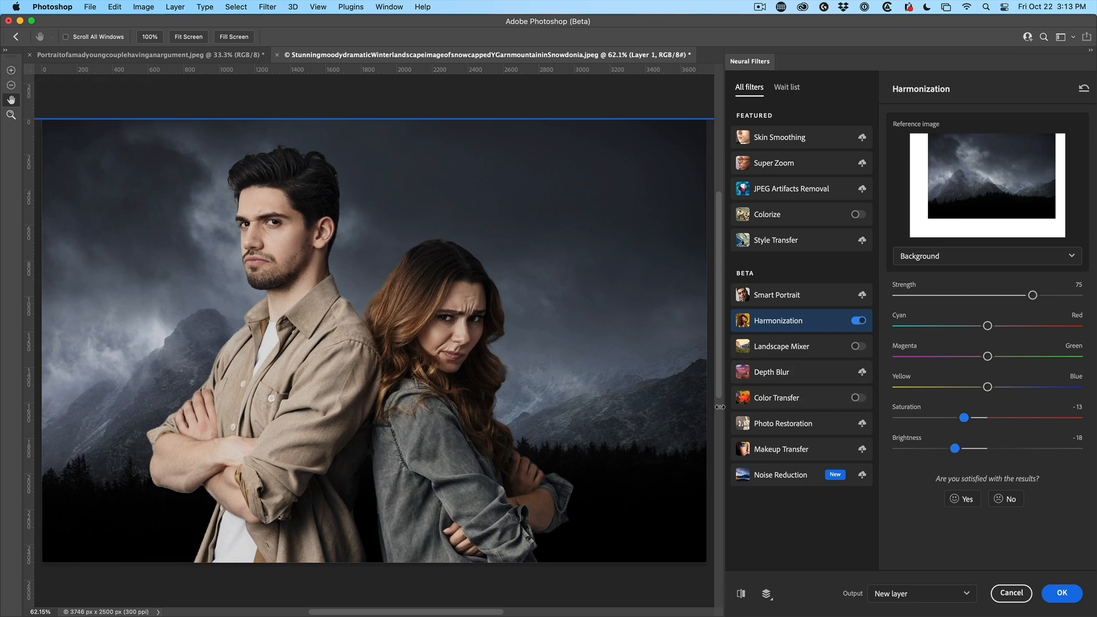
{"action": "left_click", "coordinate": [922, 594]}
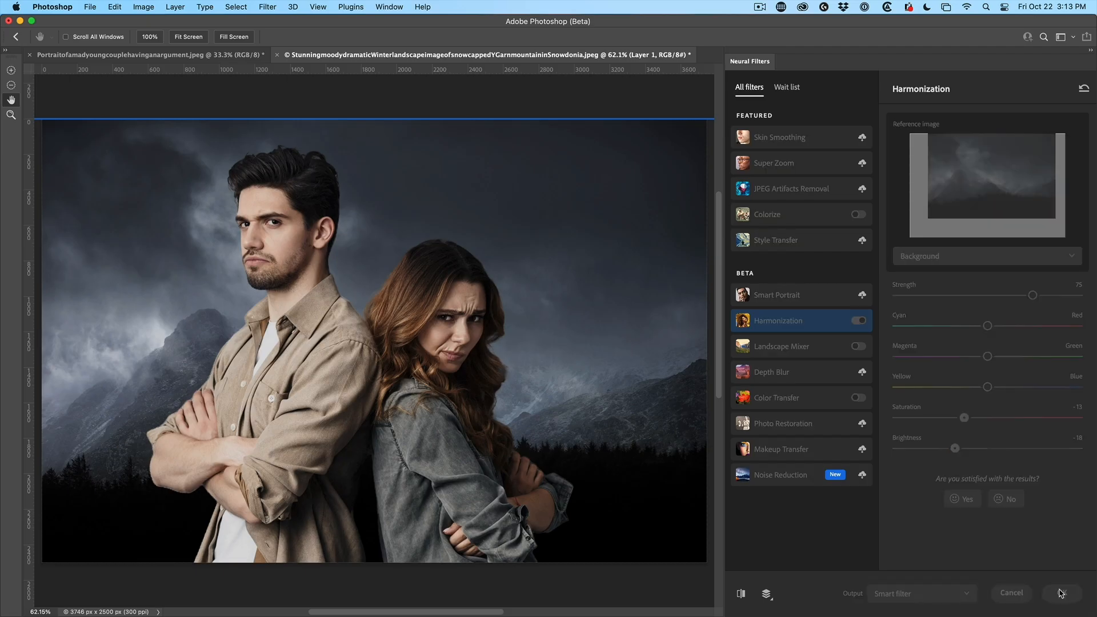
Step: Confirm Harmonization so the couple layer gains a Neural Filters smart filter
{"action": "left_click", "coordinate": [1061, 593]}
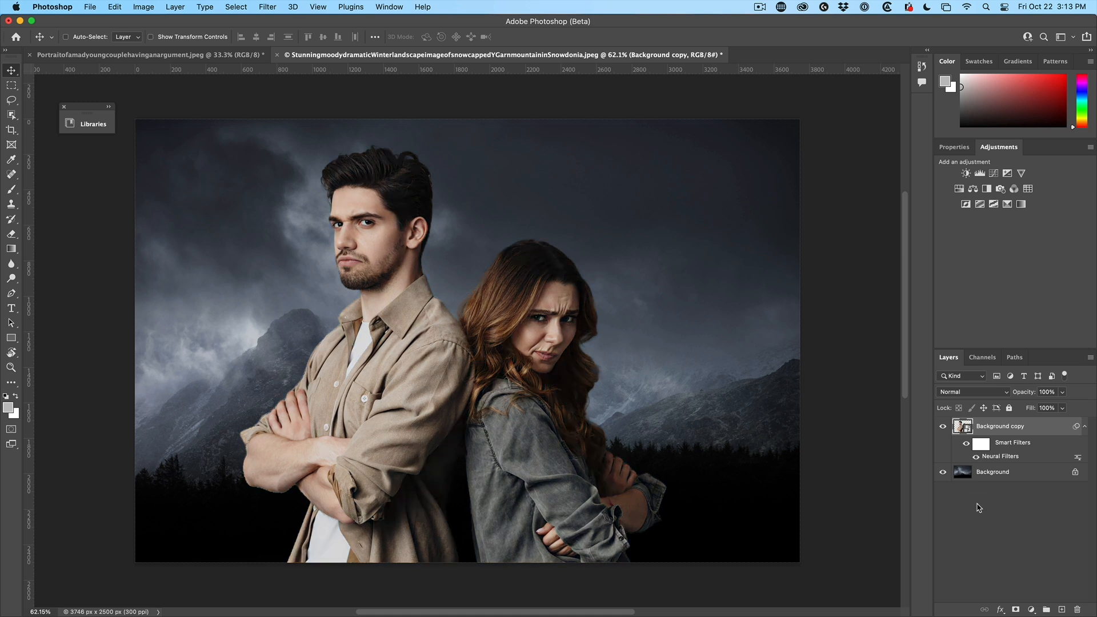
{"action": "mouse_move", "coordinate": [1046, 458]}
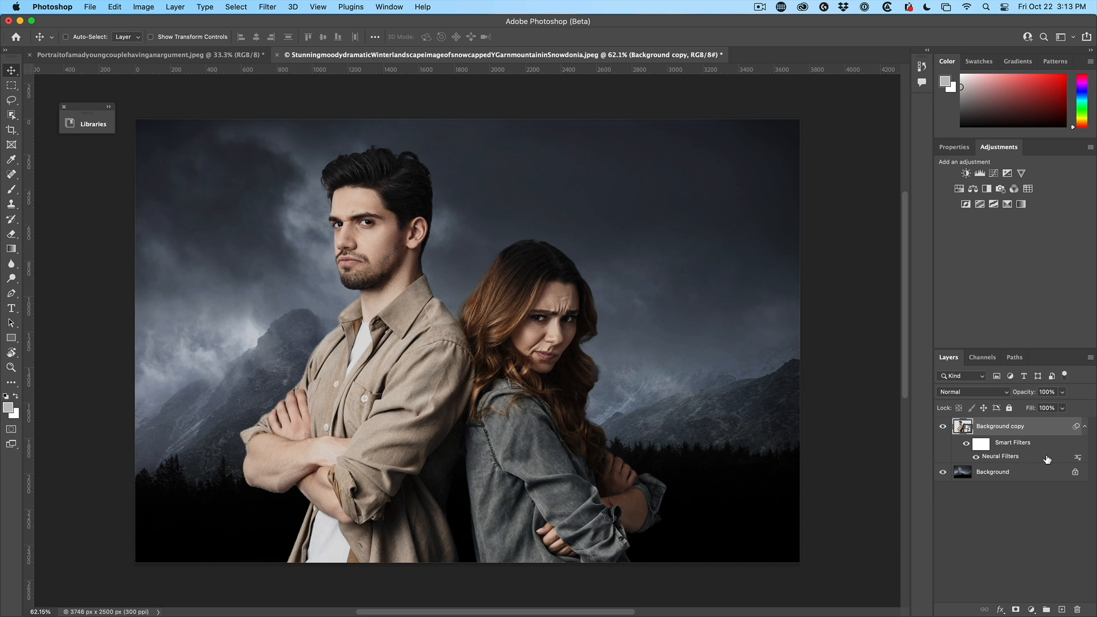